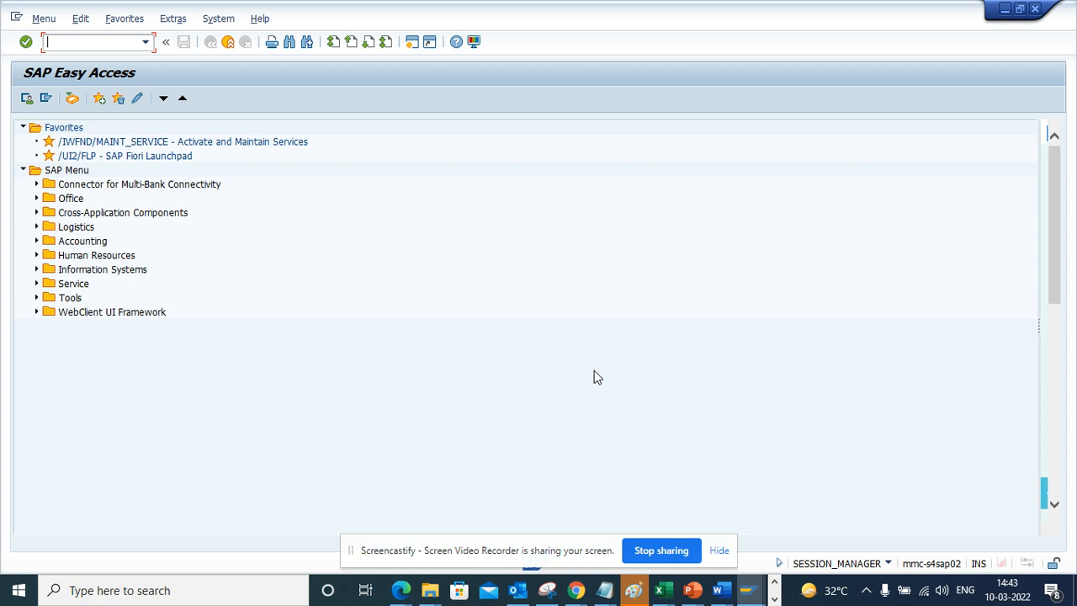
Run transaction se80 to reach the Object Navigator for STUDENT107's local objects
{"action": "type", "text": "se80"}
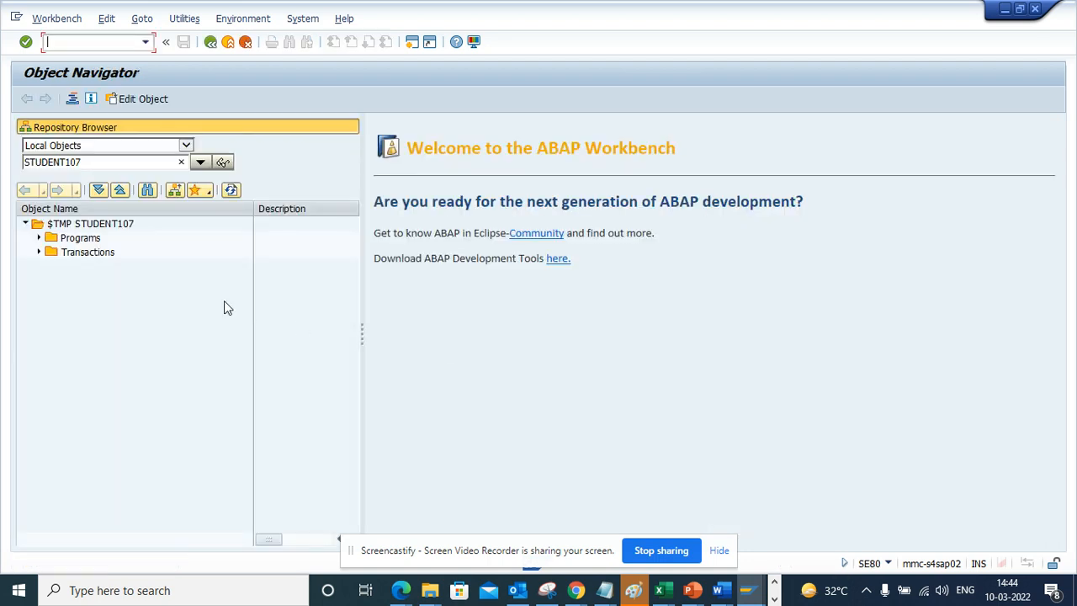
{"action": "mouse_move", "coordinate": [60, 252]}
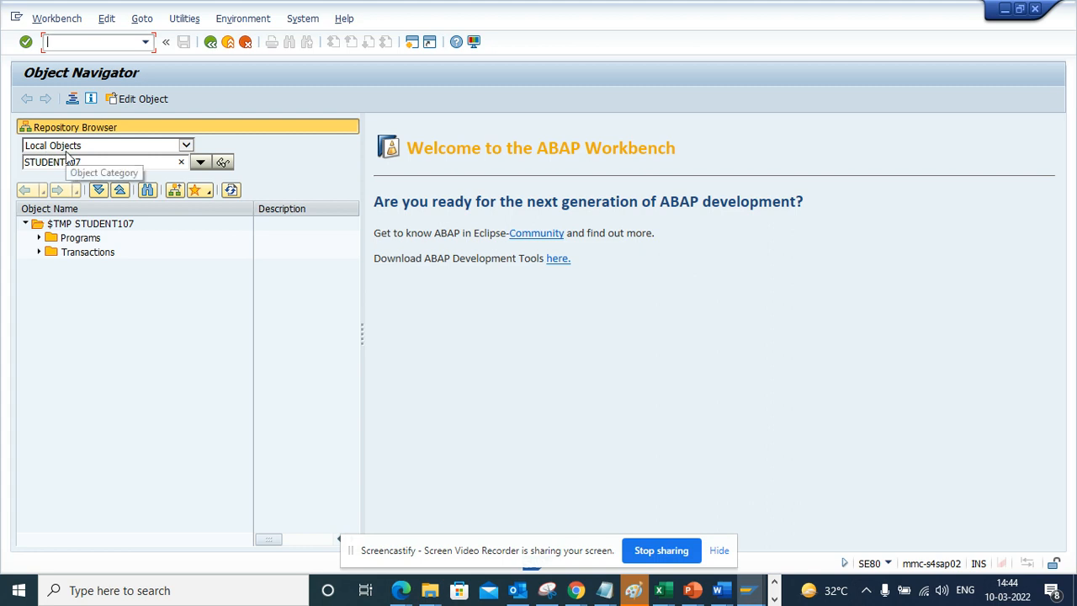
{"action": "mouse_move", "coordinate": [84, 149]}
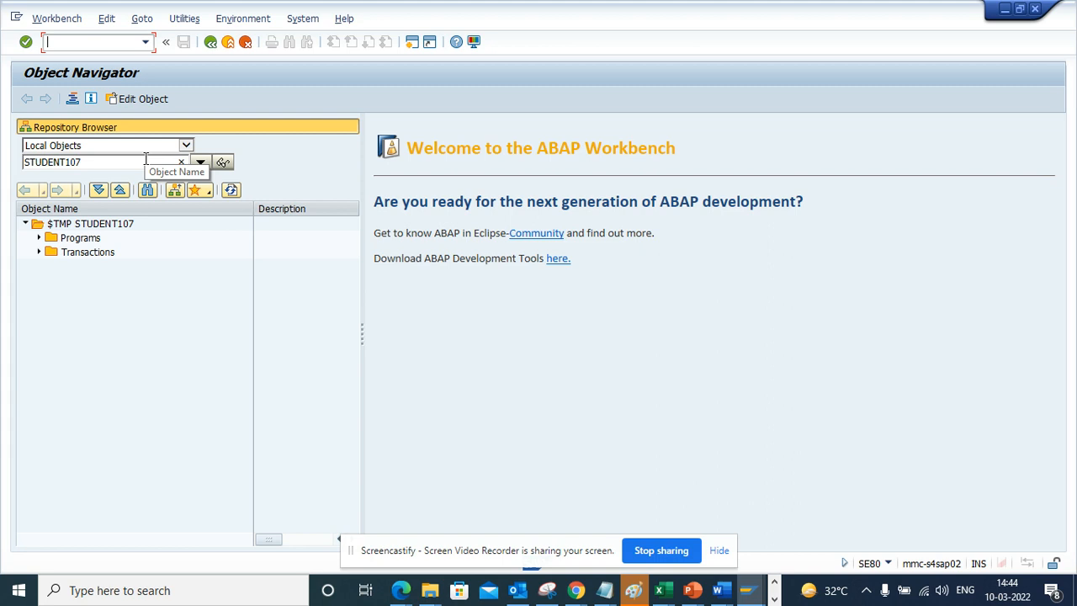
Browse Local Objects and expand the Programs folder under $TMP STUDENT107 to reveal Z107_TEST
{"action": "left_click", "coordinate": [186, 145]}
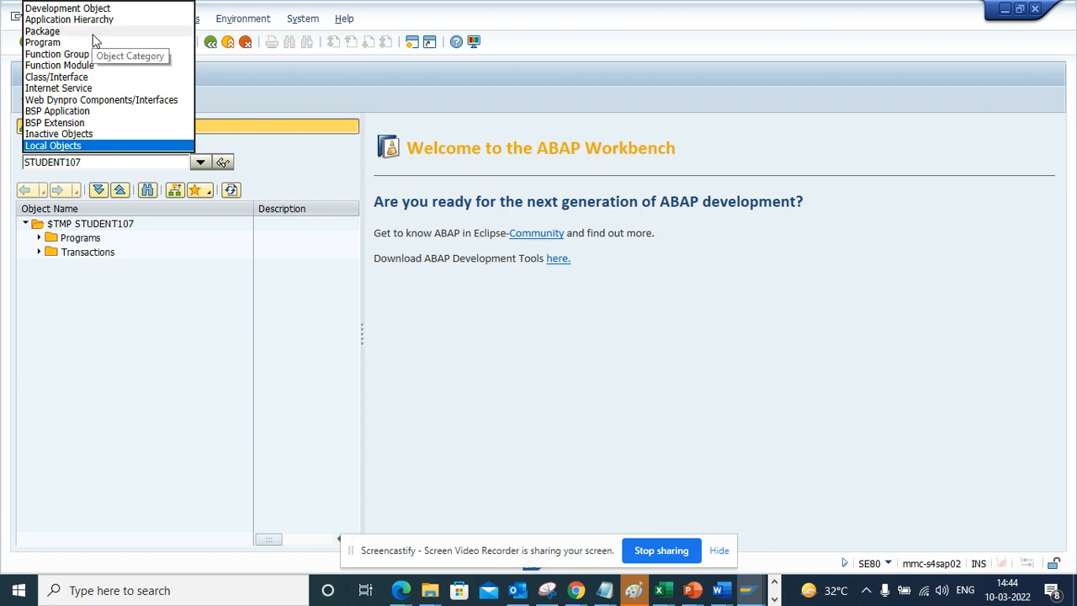
{"action": "mouse_move", "coordinate": [85, 145]}
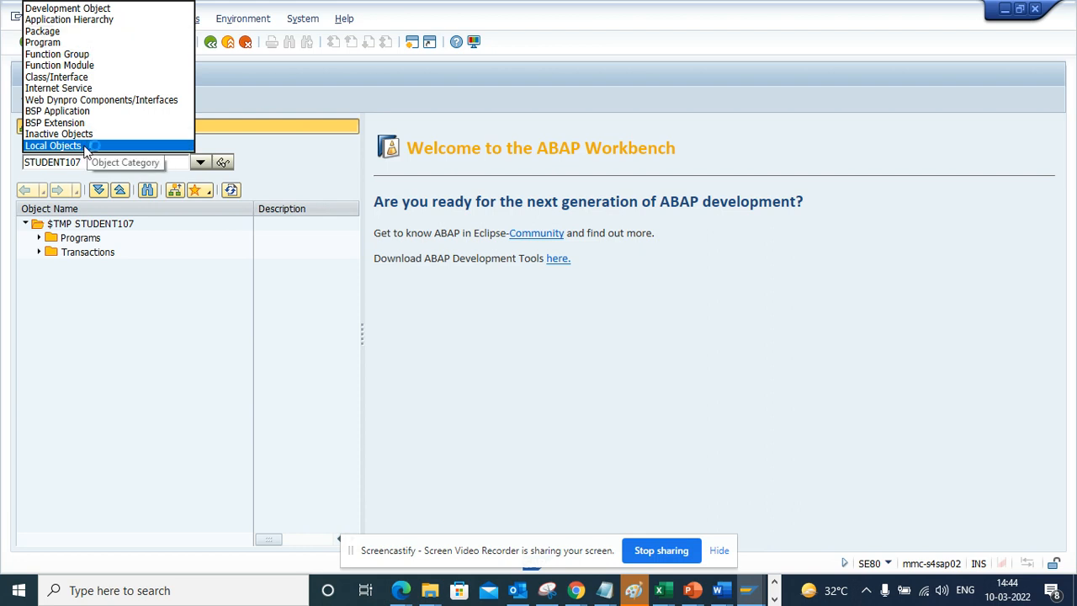
{"action": "left_click", "coordinate": [54, 145]}
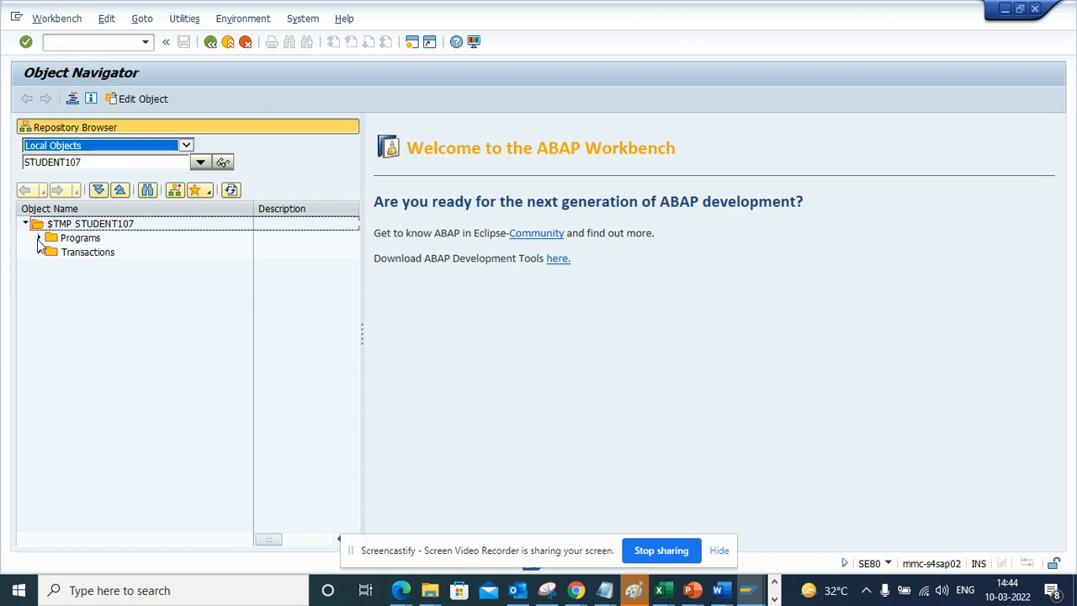
{"action": "left_click", "coordinate": [39, 237]}
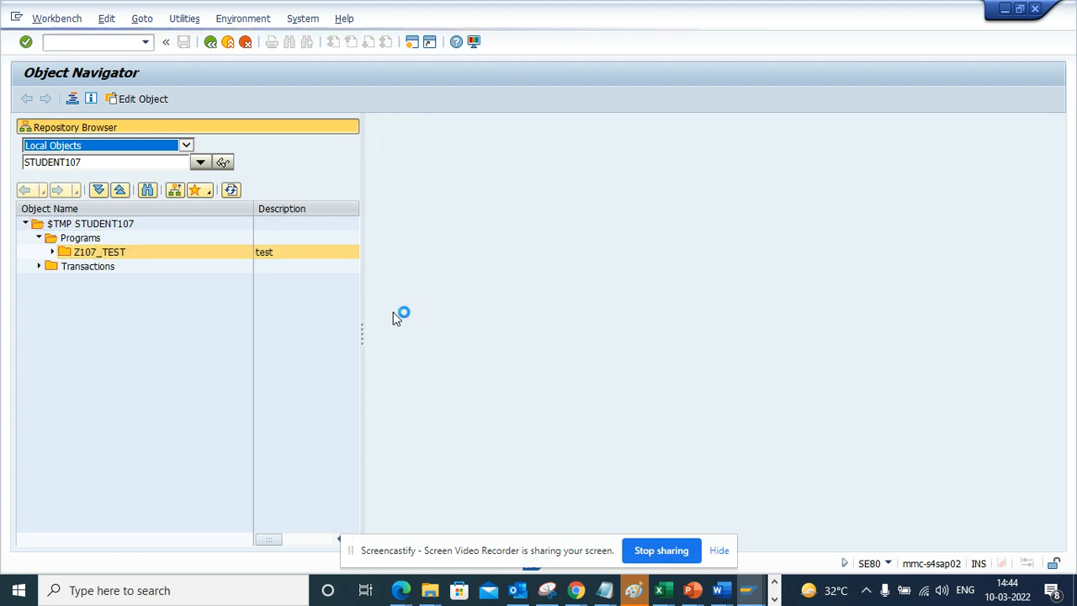
{"action": "mouse_move", "coordinate": [478, 347]}
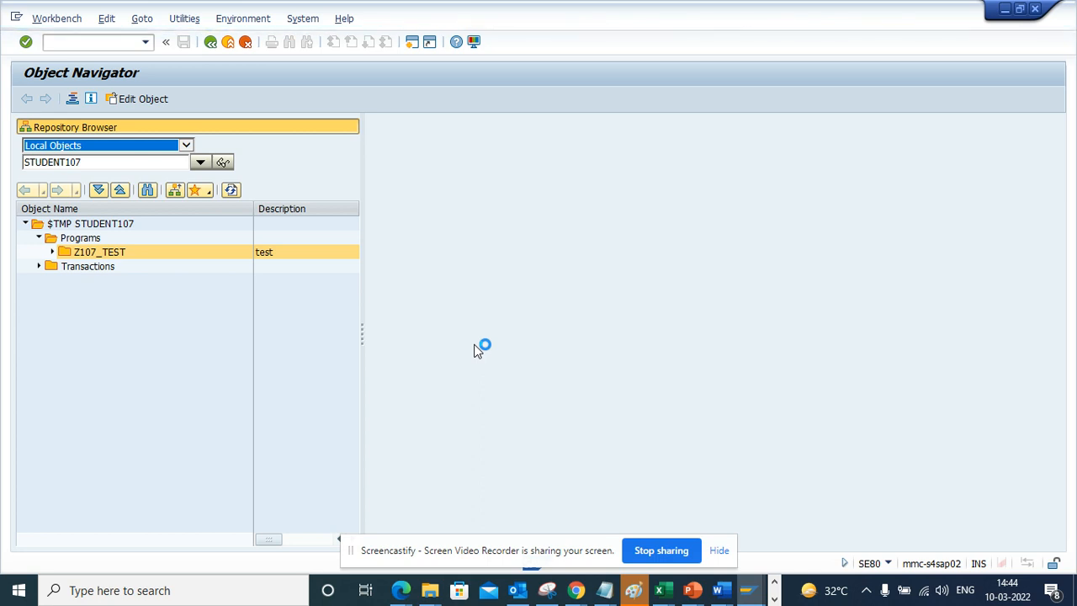
Open program Z107_TEST and display its object directory entry via Goto, showing package $TMP
{"action": "double_click", "coordinate": [99, 252]}
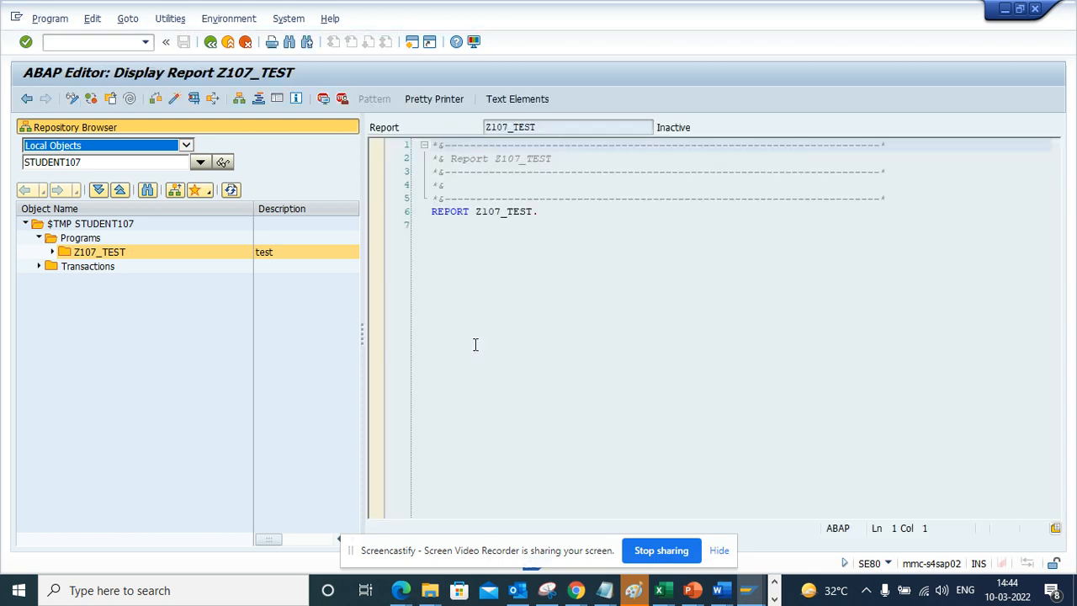
{"action": "mouse_move", "coordinate": [273, 53]}
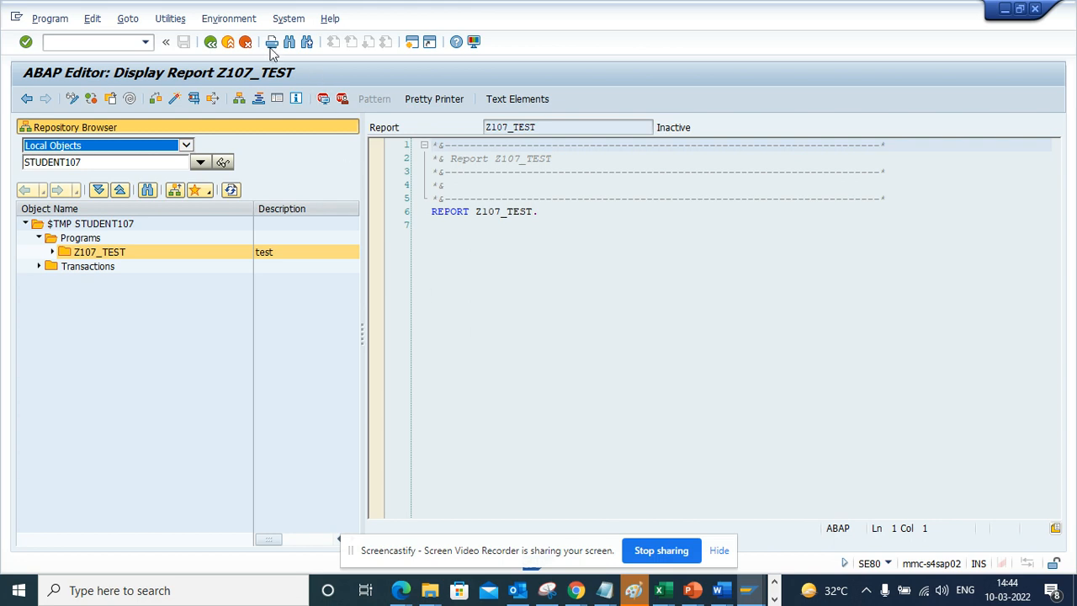
{"action": "left_click", "coordinate": [128, 17]}
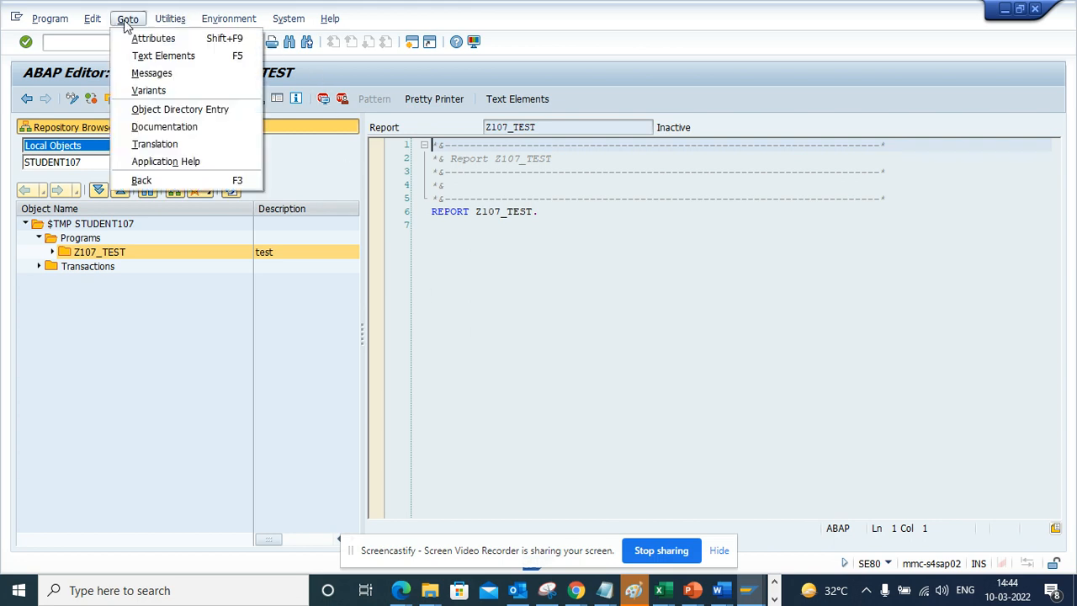
{"action": "mouse_move", "coordinate": [148, 91]}
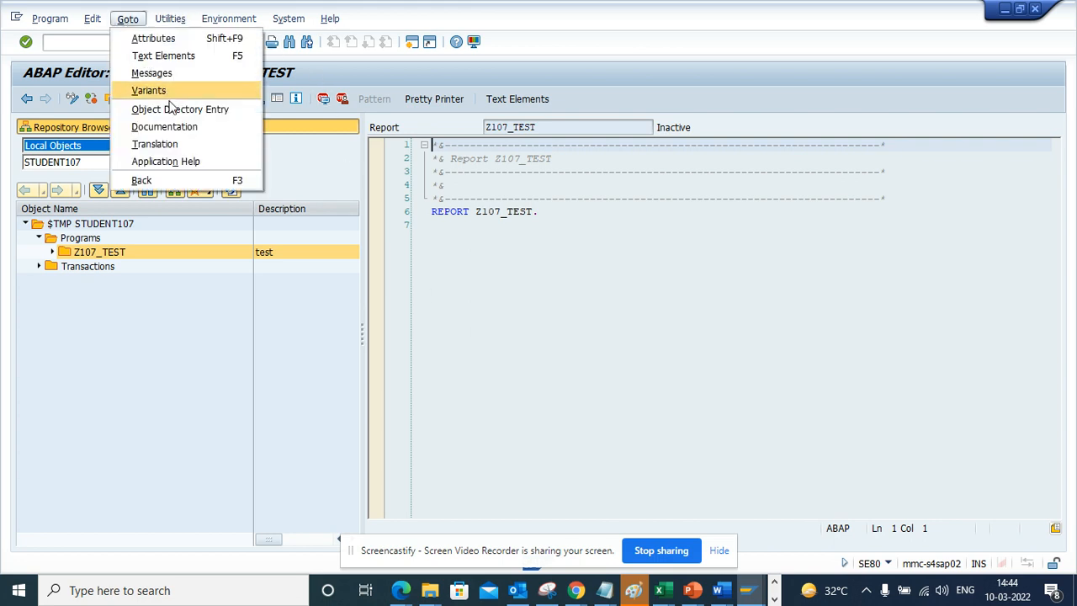
{"action": "left_click", "coordinate": [179, 107]}
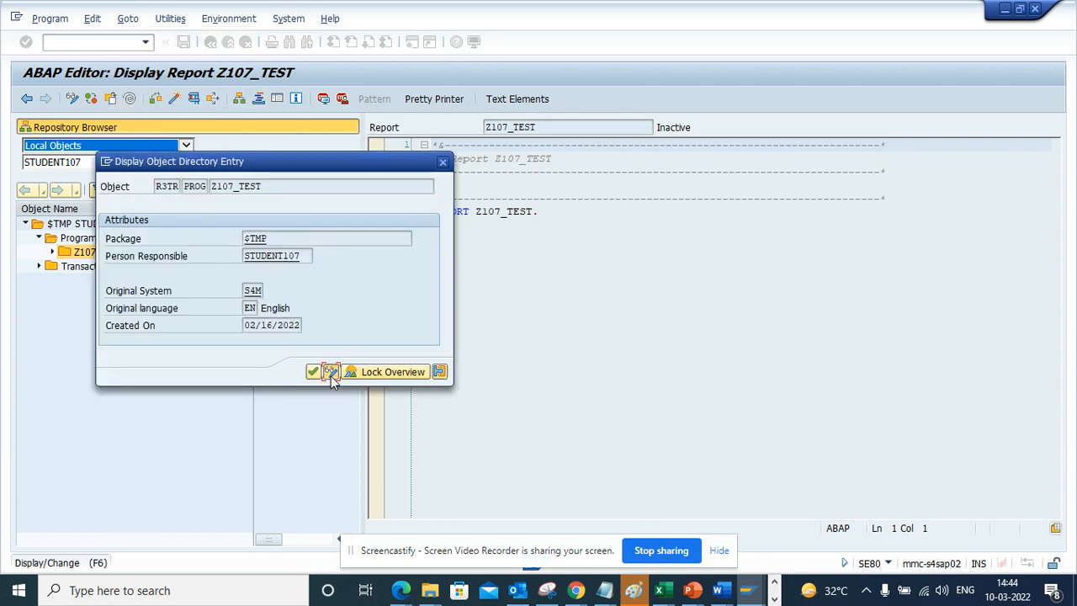
Switch the directory entry to change mode and start a package search with pattern z*
{"action": "left_click", "coordinate": [329, 372]}
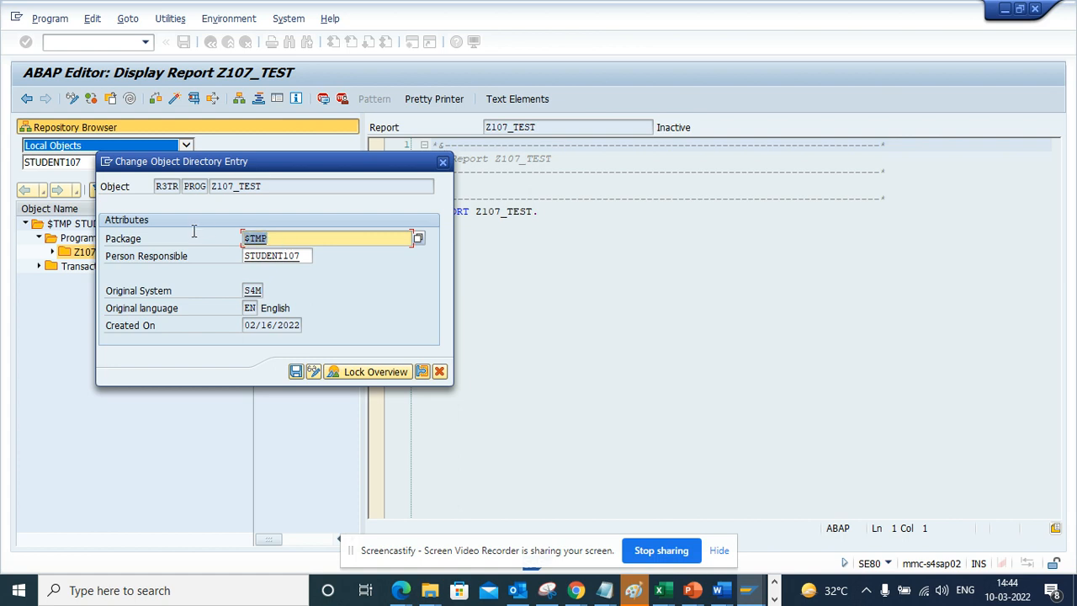
{"action": "type", "text": "E"}
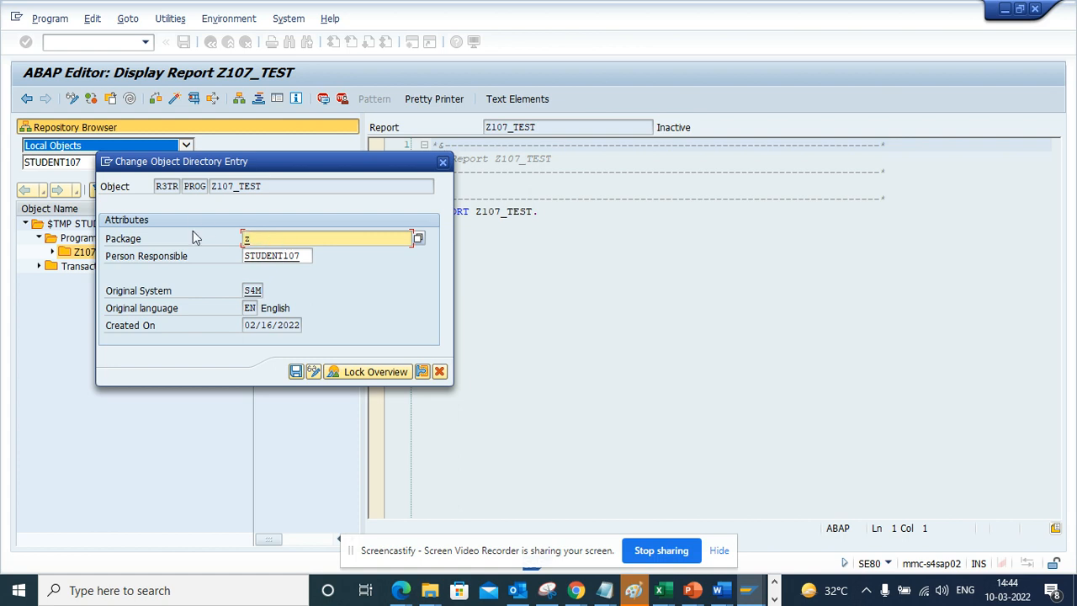
{"action": "type", "text": "z*"}
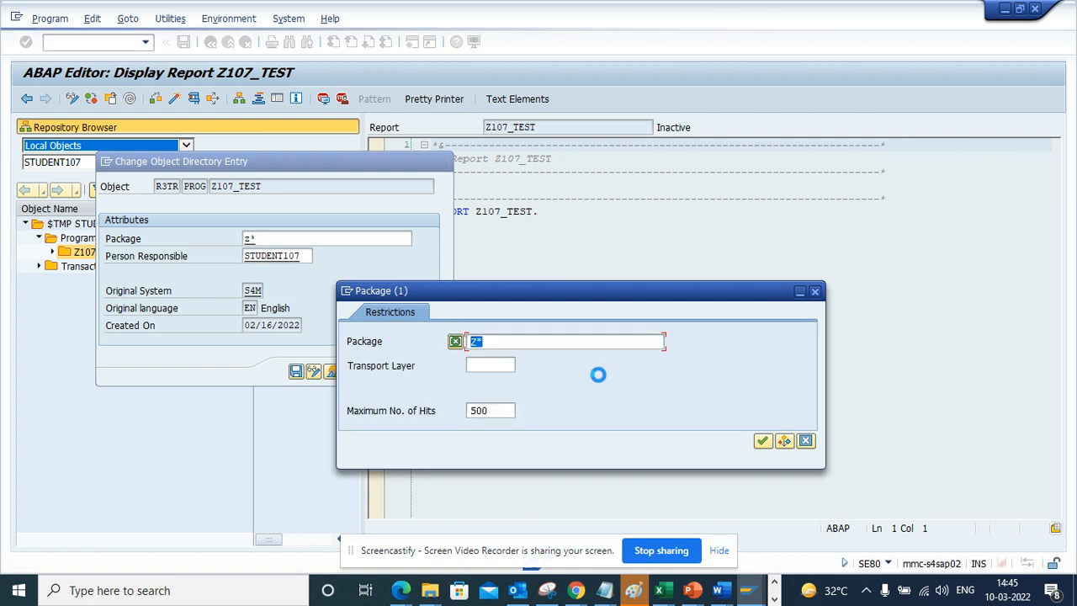
Execute the z* package search (171 hits) and close it without picking a package
{"action": "left_click", "coordinate": [760, 441]}
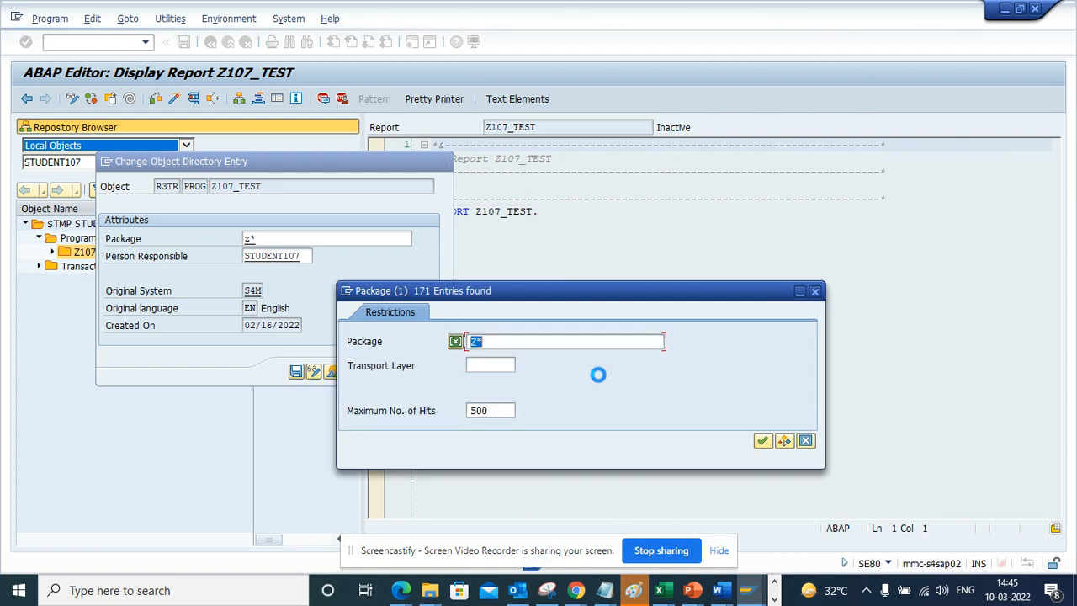
{"action": "left_click", "coordinate": [761, 441]}
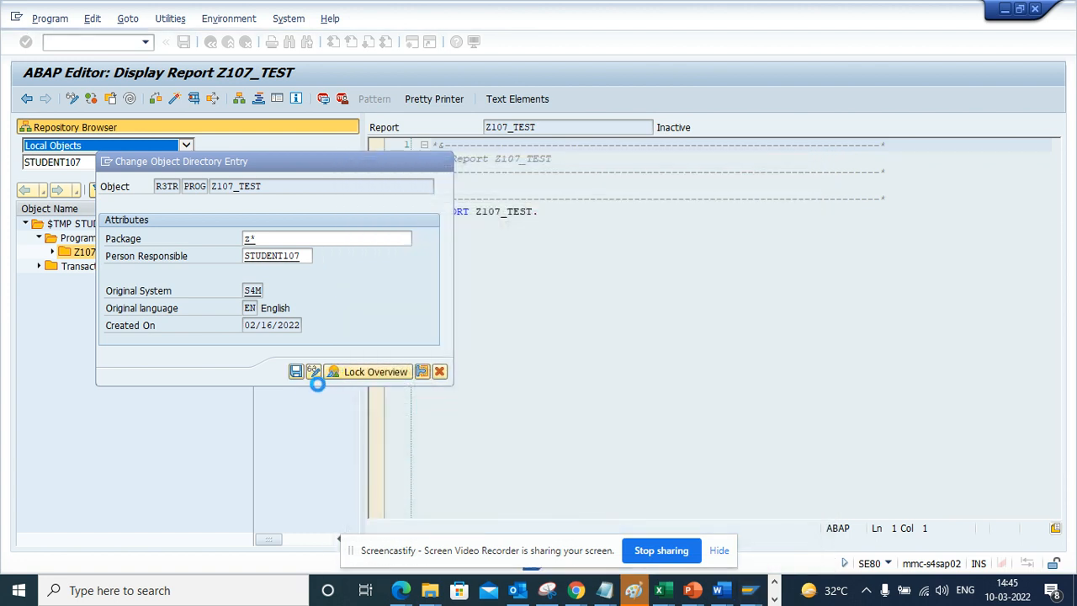
Assign package Z100_KPI and attempt to save; refused for missing MODIFY authorization (S_DEVELOP)
{"action": "type", "text": "Z100_KPI"}
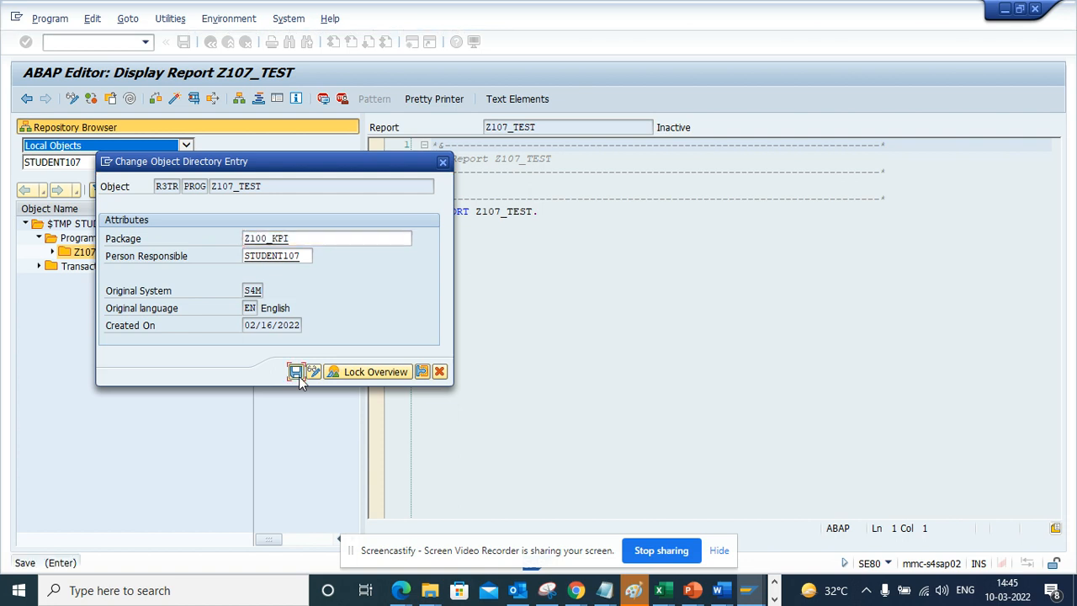
{"action": "left_click", "coordinate": [296, 372]}
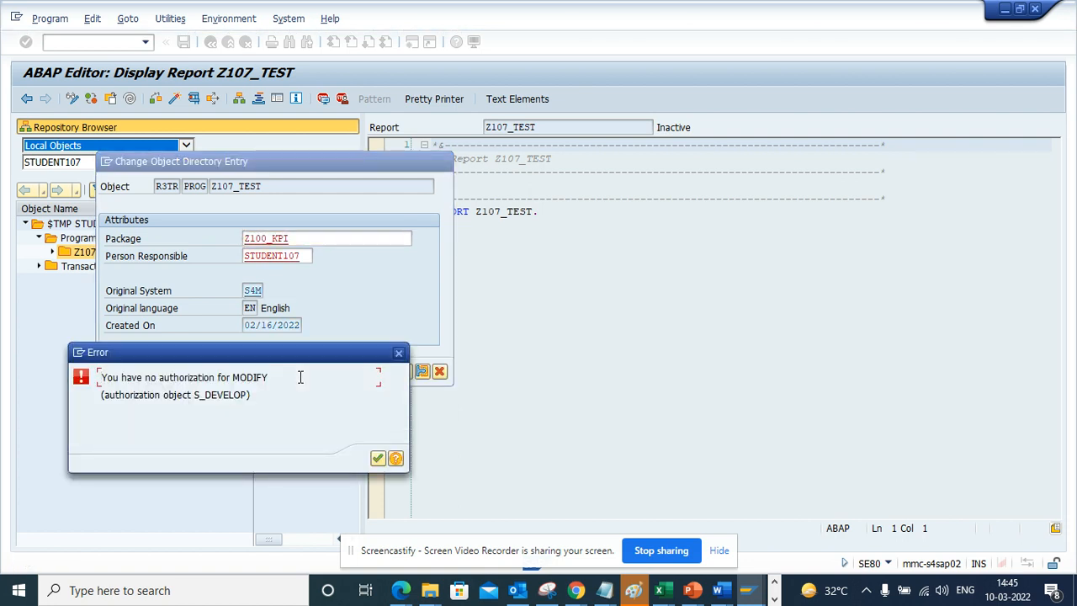
{"action": "mouse_move", "coordinate": [286, 390]}
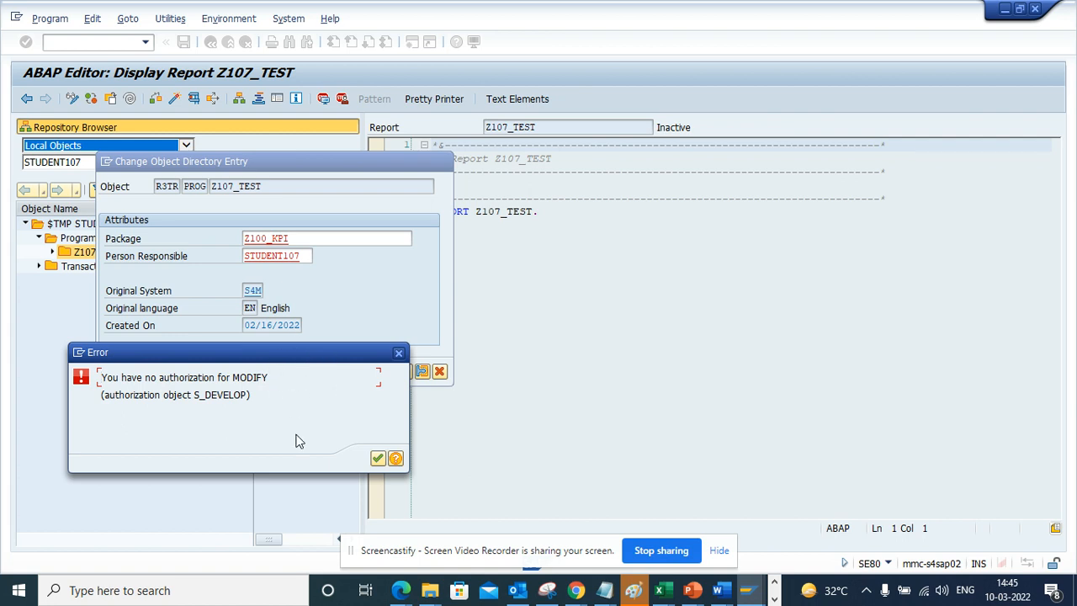
{"action": "mouse_move", "coordinate": [405, 453]}
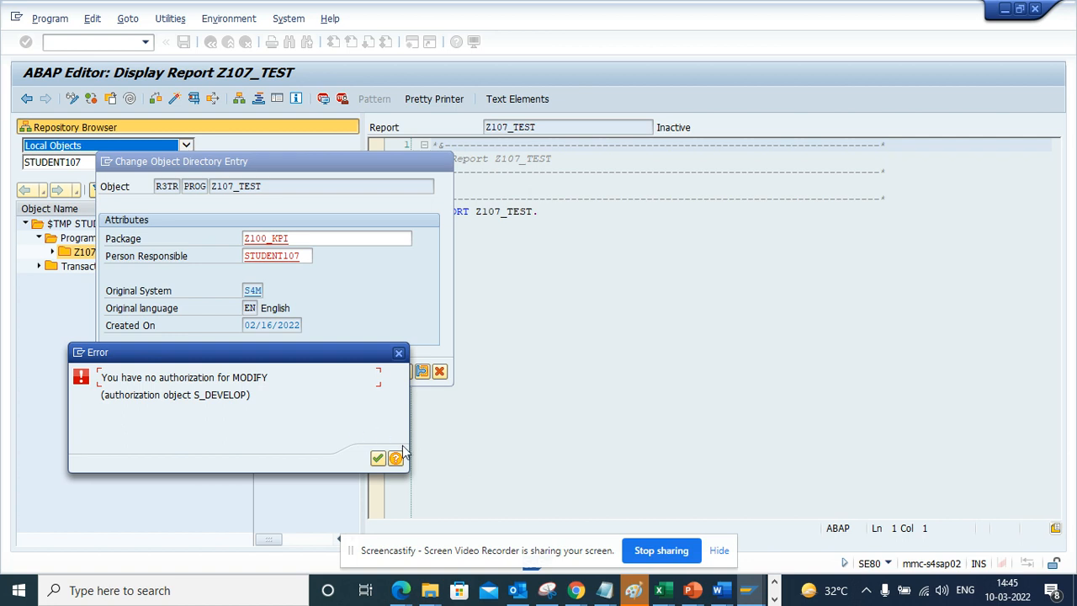